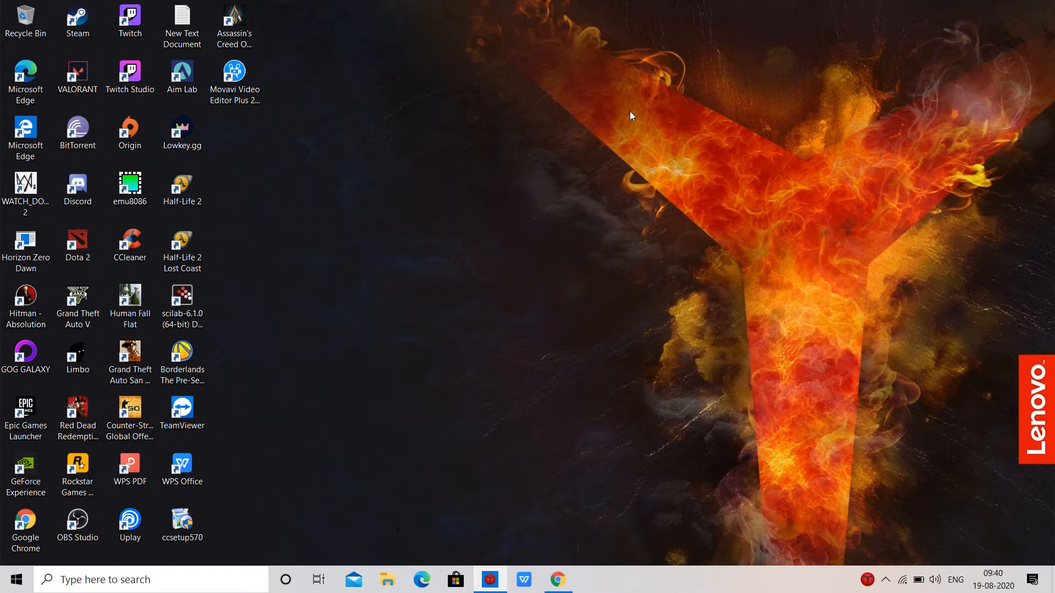
{"action": "mouse_move", "coordinate": [557, 579]}
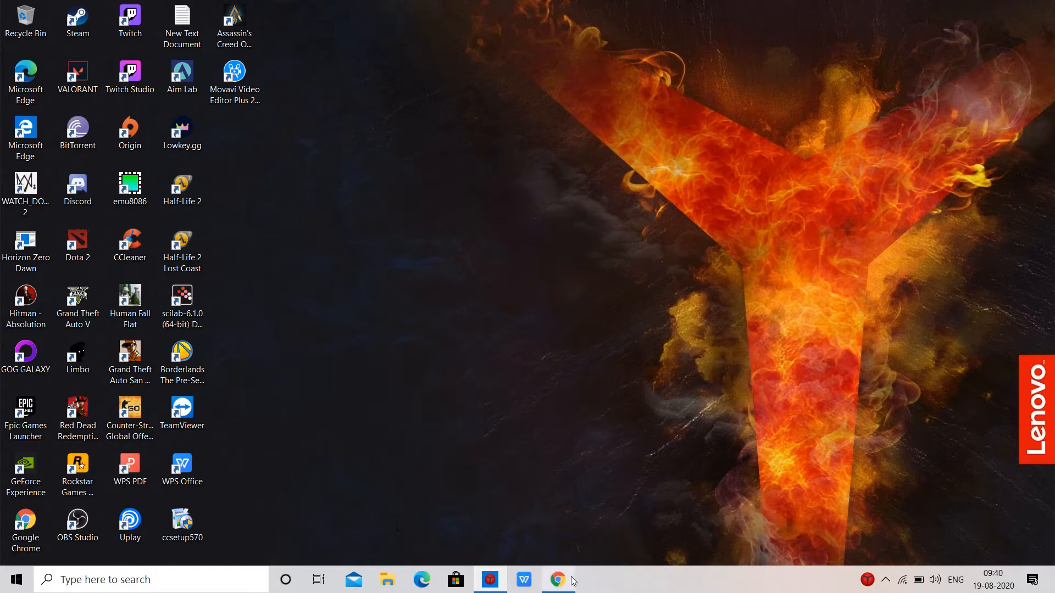
{"action": "left_click", "coordinate": [558, 580]}
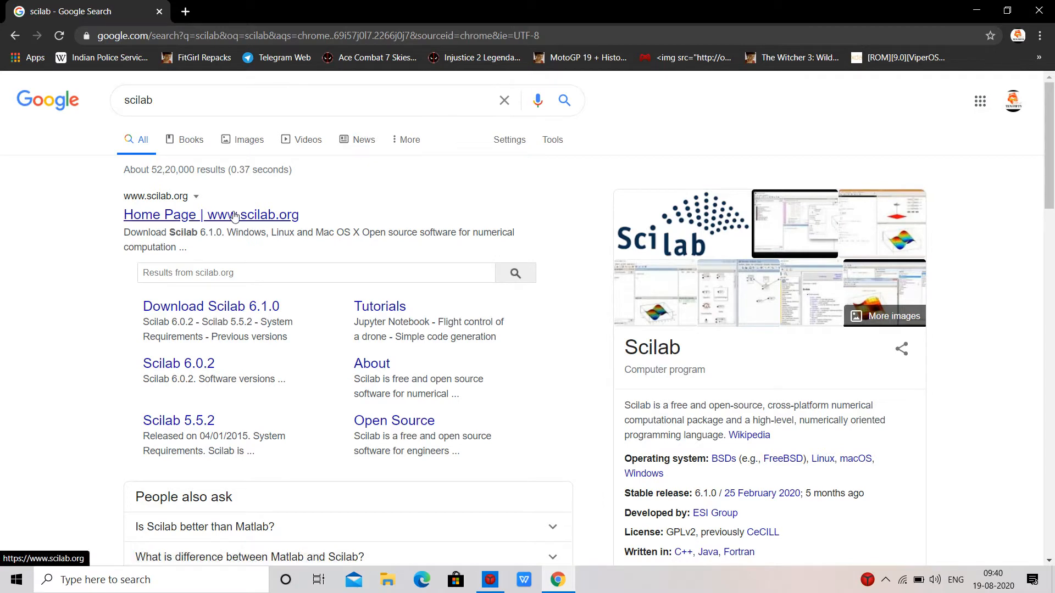
{"action": "left_click", "coordinate": [210, 214]}
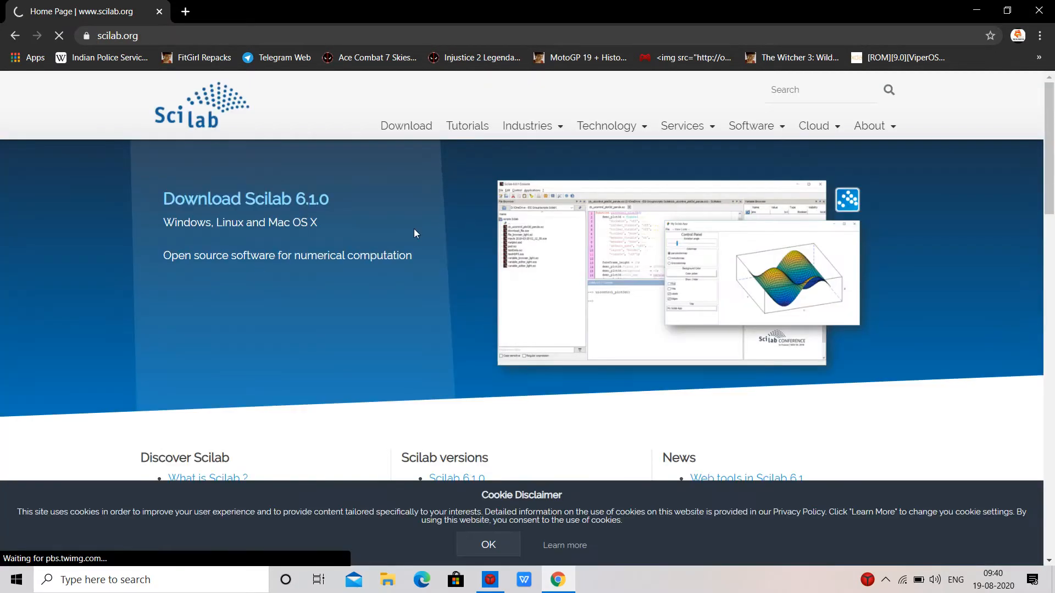
{"action": "scroll", "scroll_direction": "down", "scroll_amount": 3}
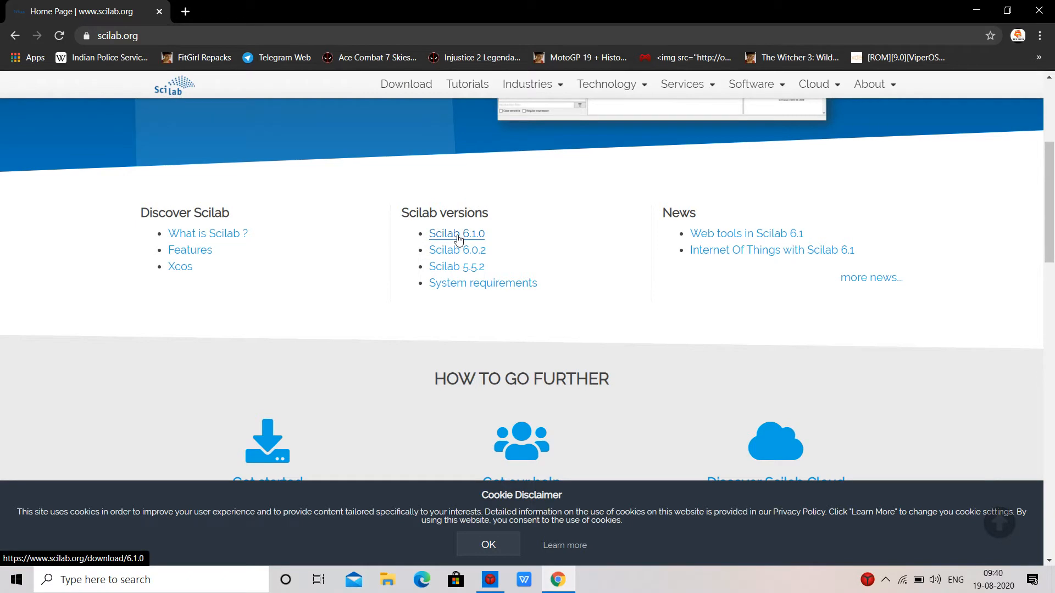
Step: Go to the Scilab 6.1.0 page and start downloading the Windows 64-bit installer
{"action": "left_click", "coordinate": [456, 234]}
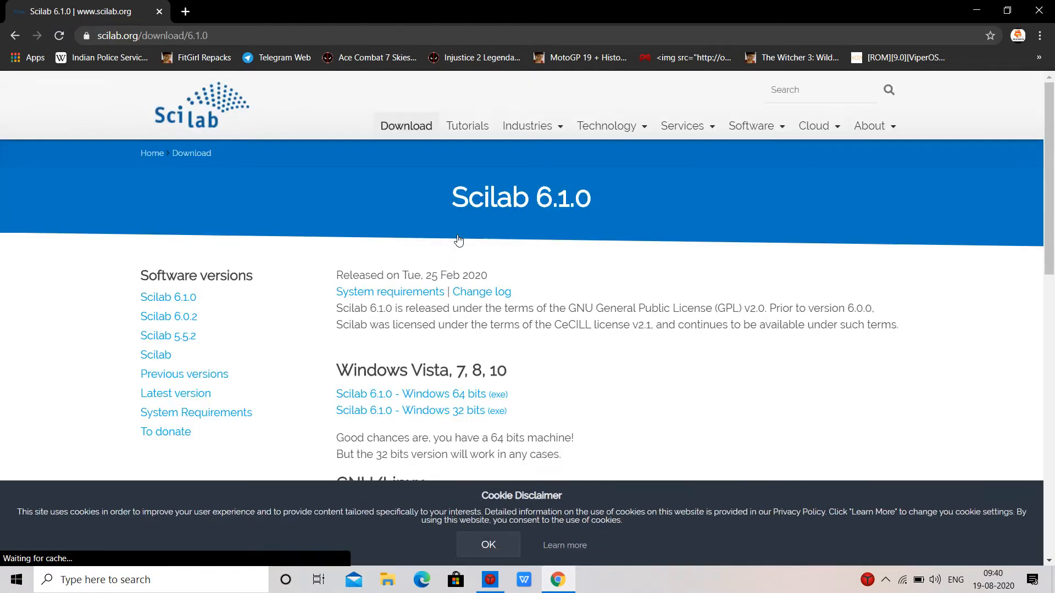
{"action": "scroll", "scroll_direction": "down", "scroll_amount": 3}
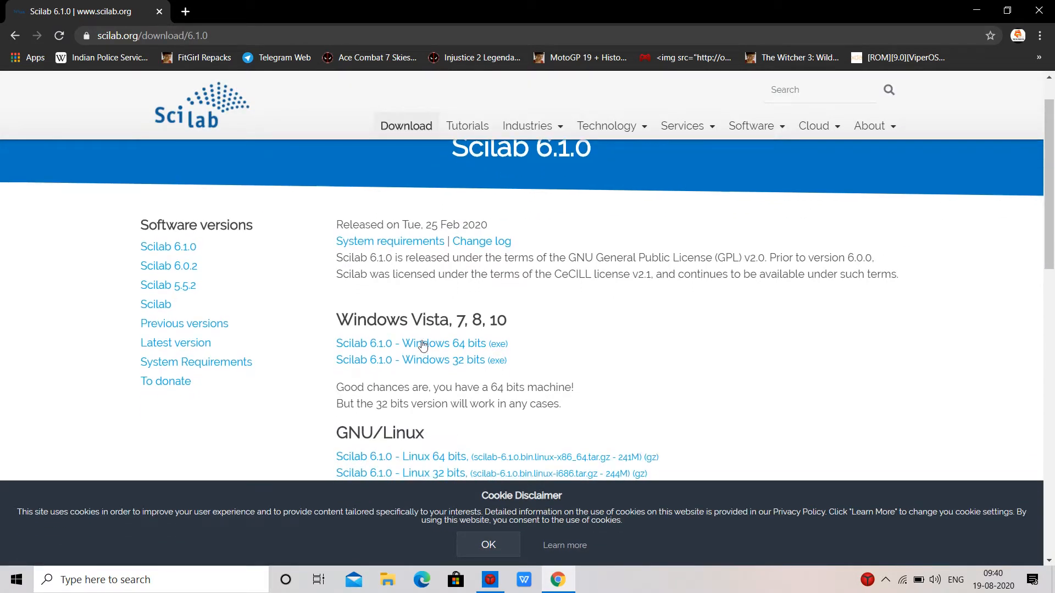
{"action": "scroll", "scroll_direction": "down", "scroll_amount": 3}
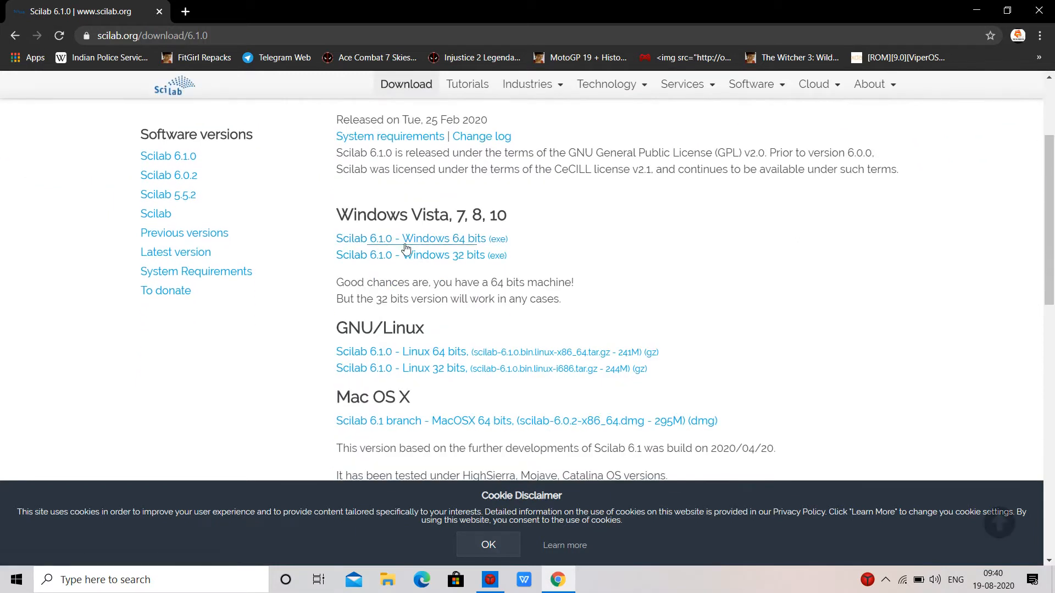
{"action": "mouse_move", "coordinate": [263, 328]}
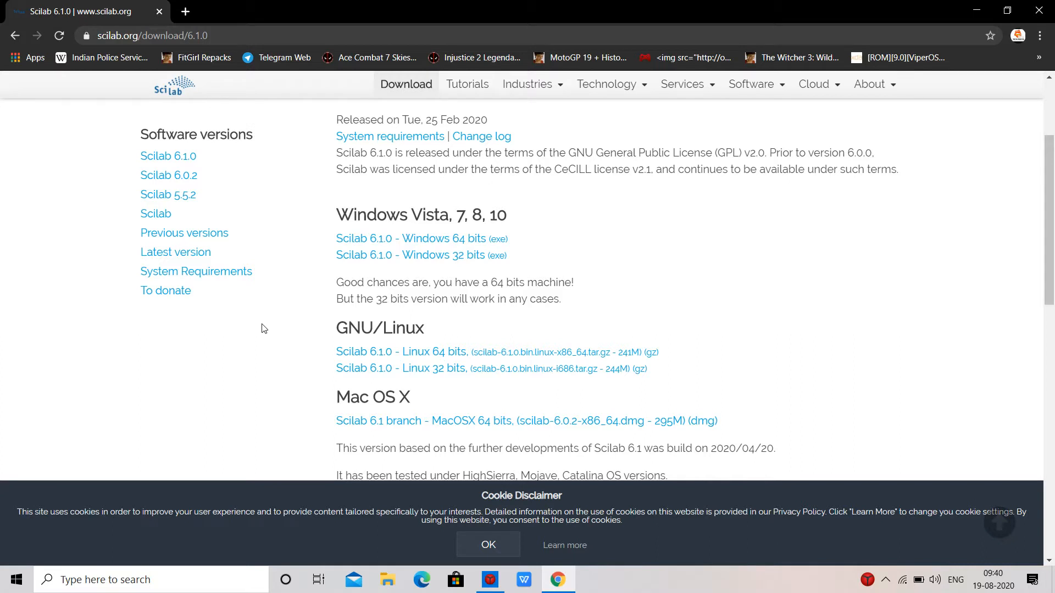
{"action": "mouse_move", "coordinate": [402, 243]}
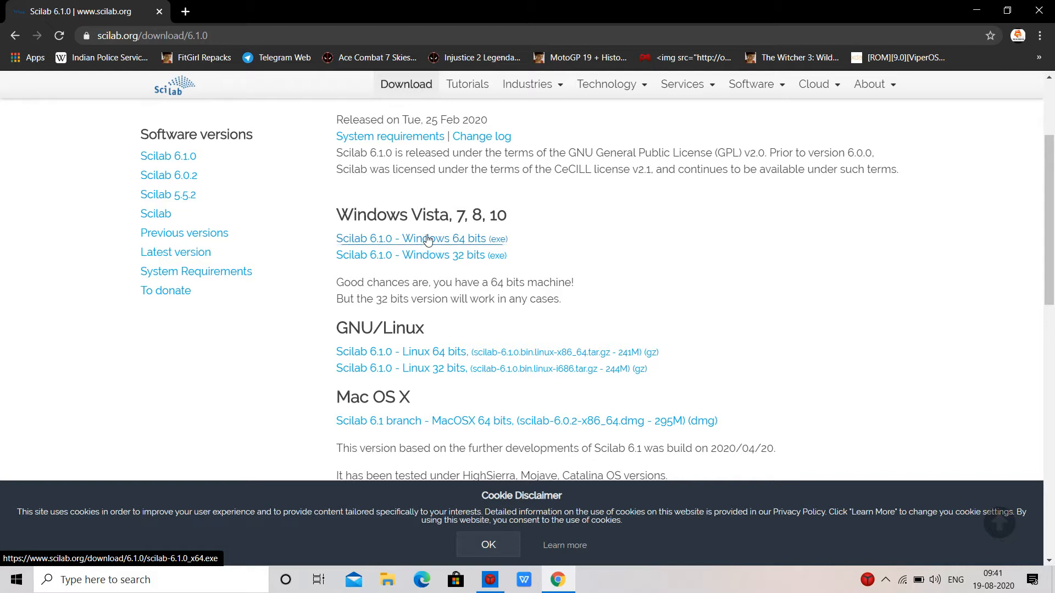
{"action": "mouse_move", "coordinate": [420, 242]}
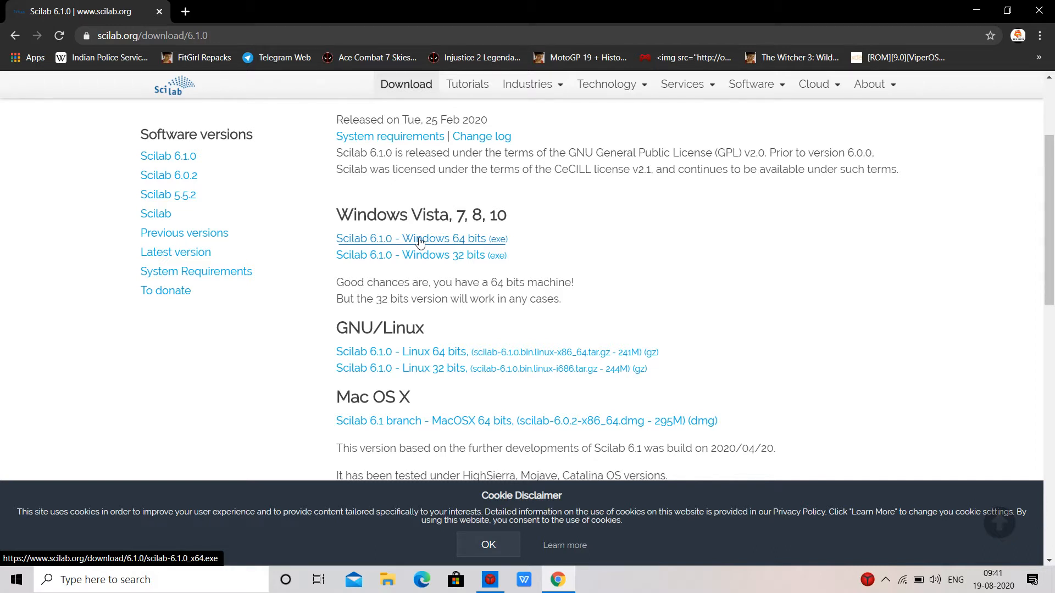
{"action": "mouse_move", "coordinate": [463, 302]}
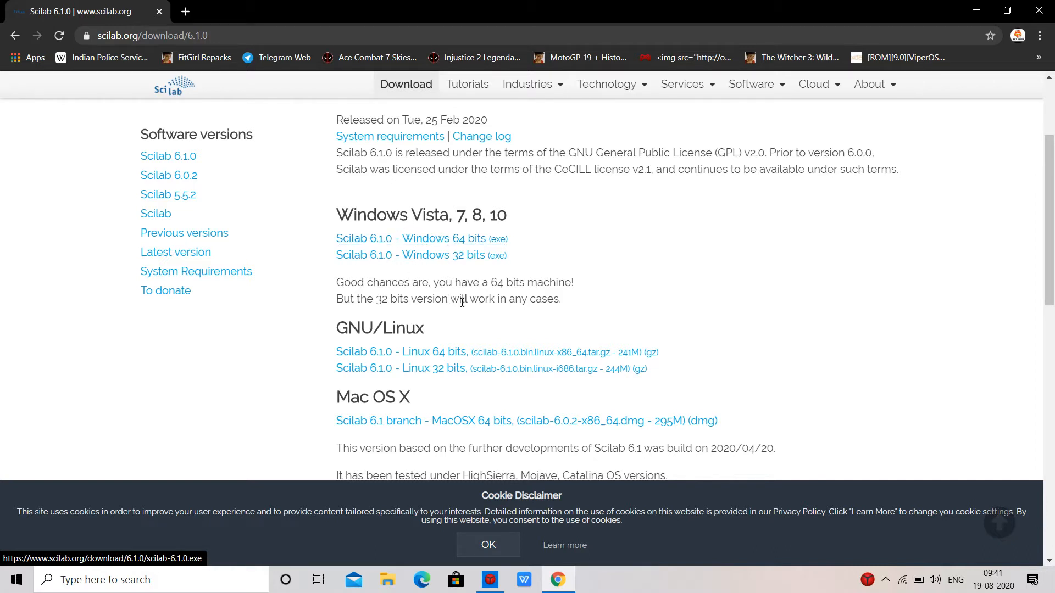
{"action": "scroll", "scroll_direction": "down", "scroll_amount": 3}
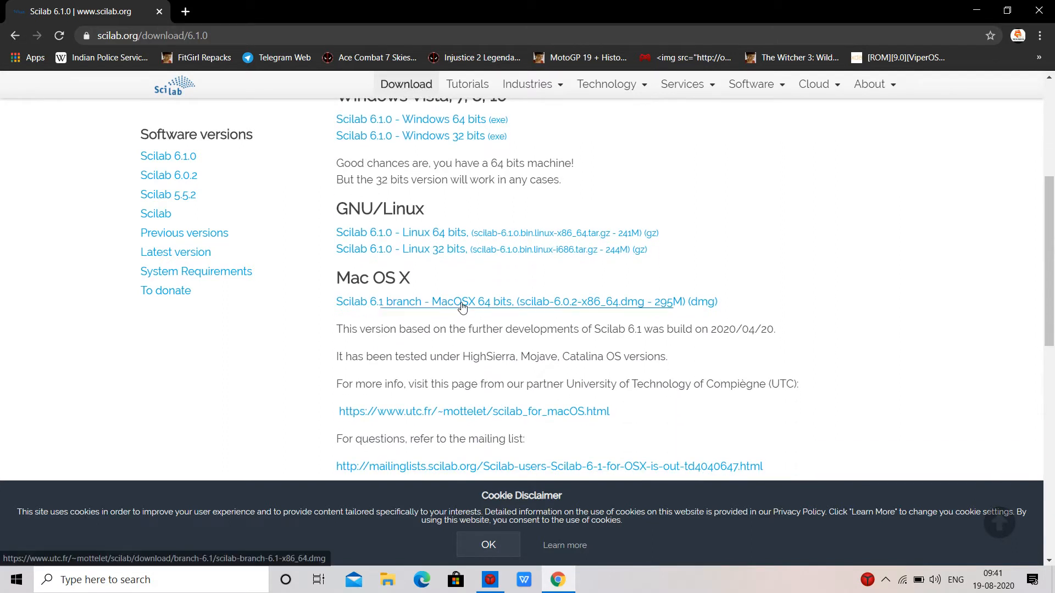
{"action": "mouse_move", "coordinate": [452, 351]}
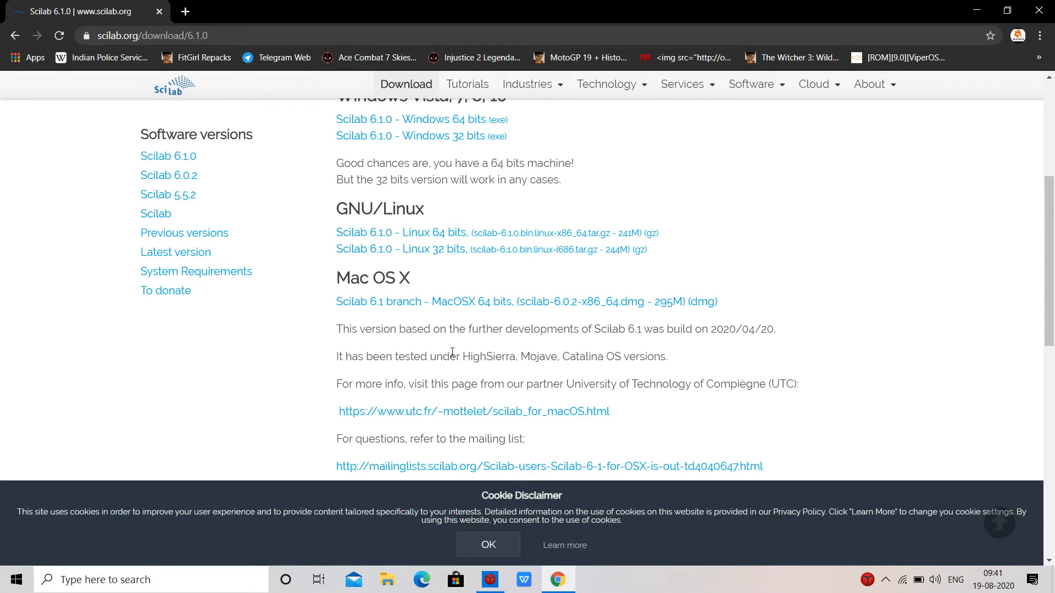
{"action": "mouse_move", "coordinate": [618, 288]}
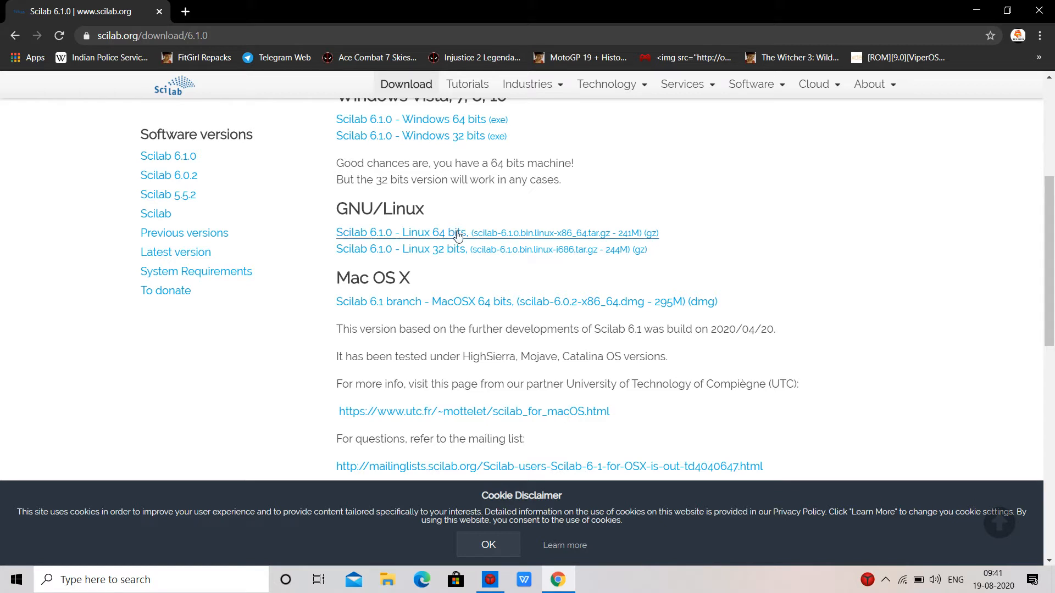
{"action": "mouse_move", "coordinate": [469, 263]}
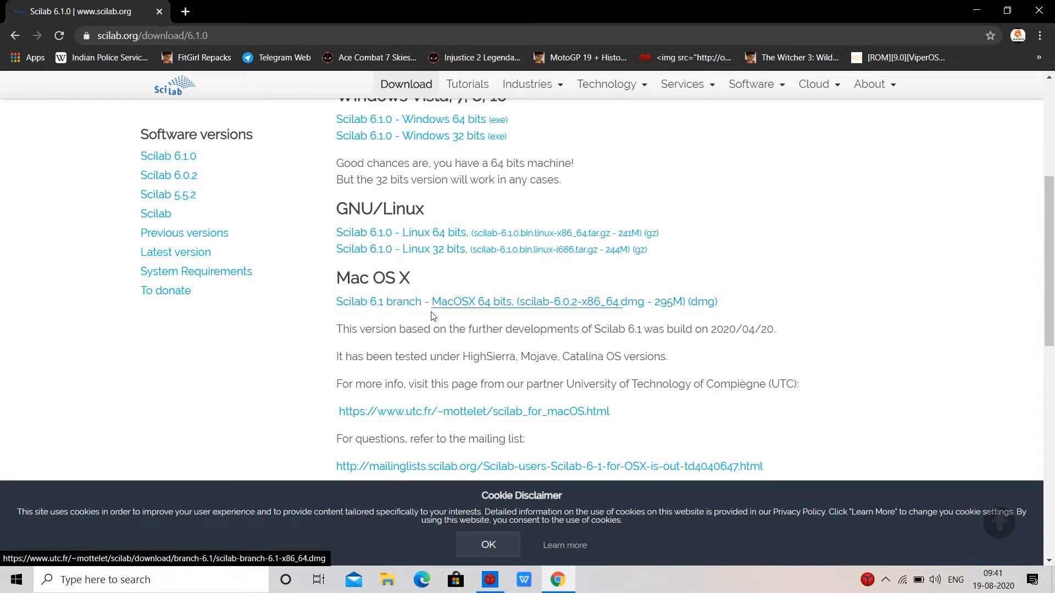
{"action": "mouse_move", "coordinate": [474, 308]}
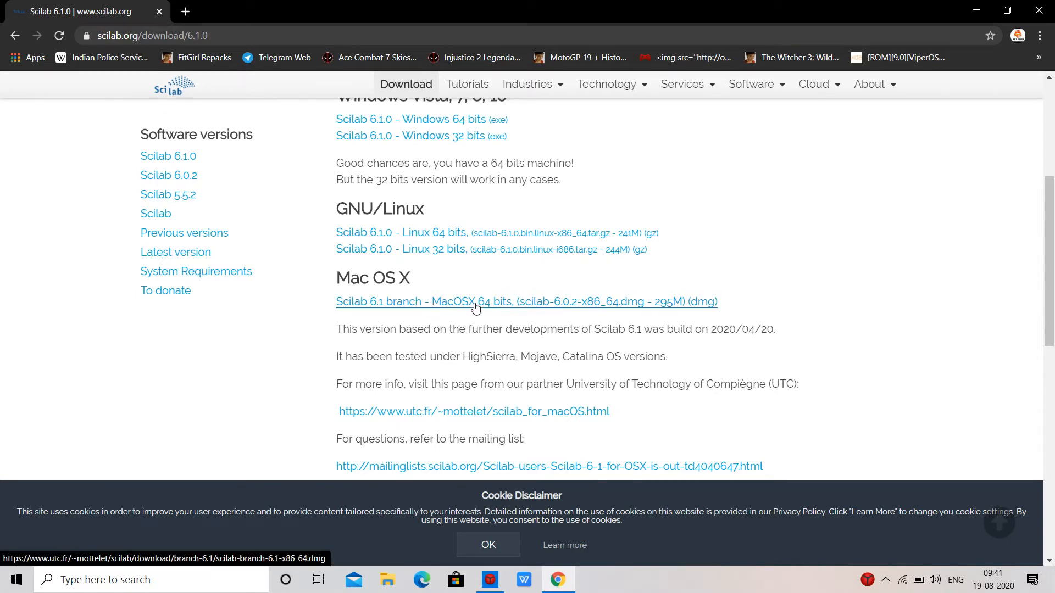
{"action": "mouse_move", "coordinate": [478, 315]}
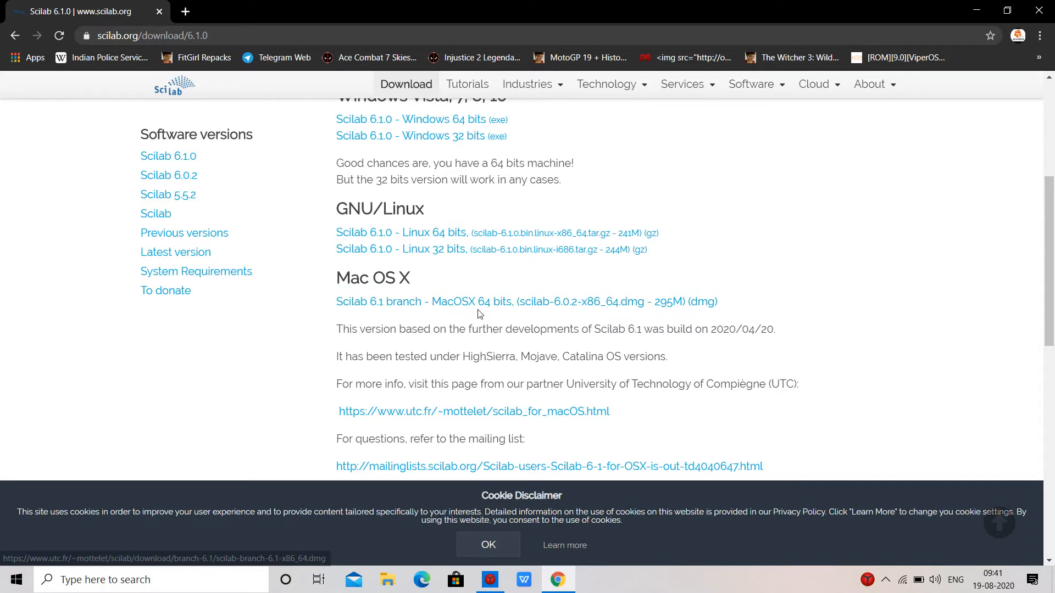
{"action": "scroll", "scroll_direction": "down", "scroll_amount": 3}
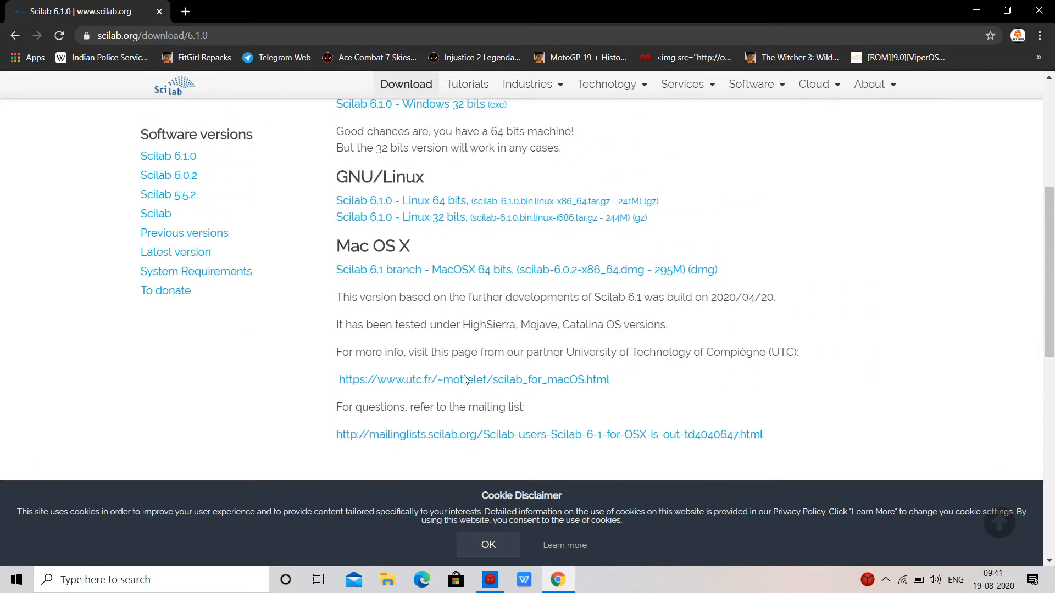
{"action": "scroll", "scroll_direction": "up", "scroll_amount": 3}
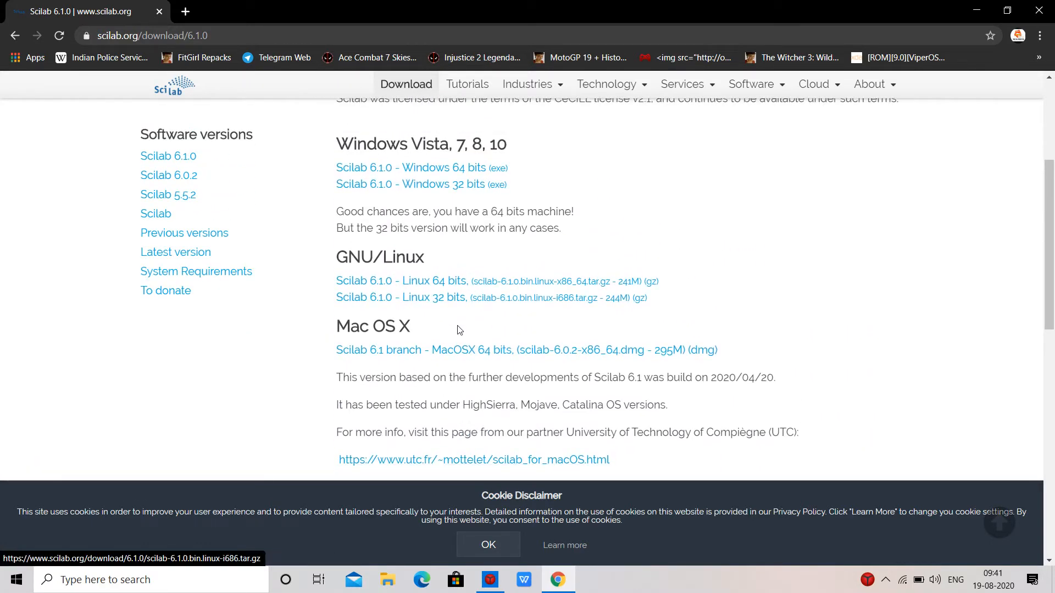
{"action": "mouse_move", "coordinate": [415, 363]}
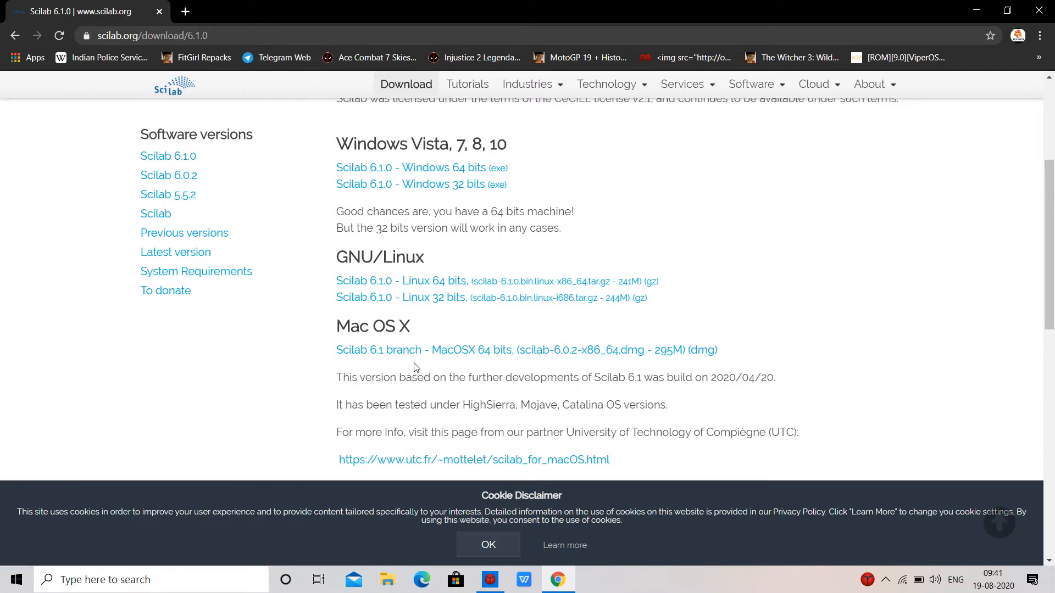
{"action": "scroll", "scroll_direction": "up", "scroll_amount": 3}
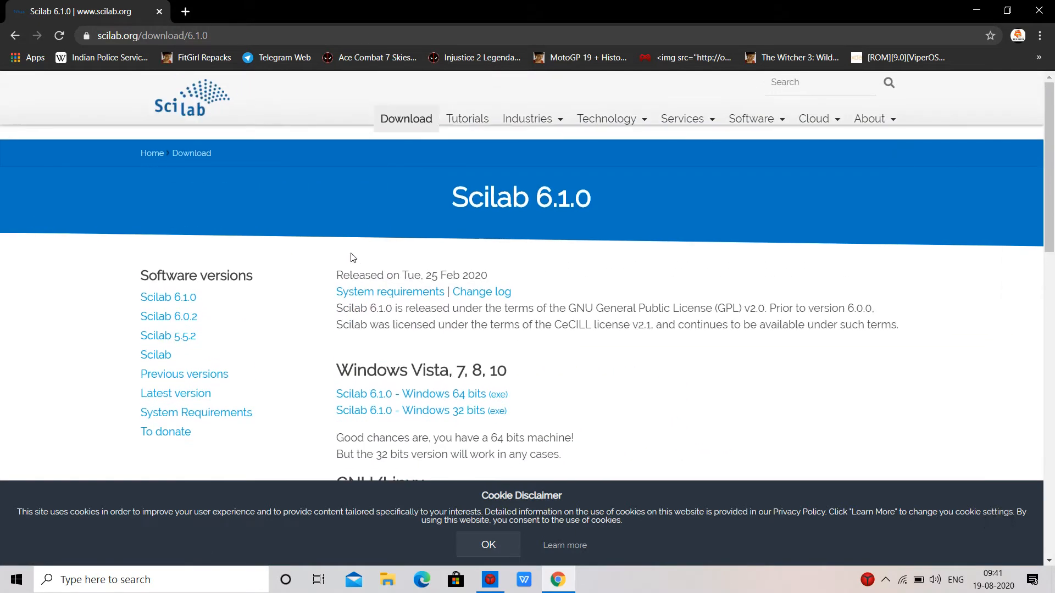
{"action": "scroll", "scroll_direction": "down", "scroll_amount": 3}
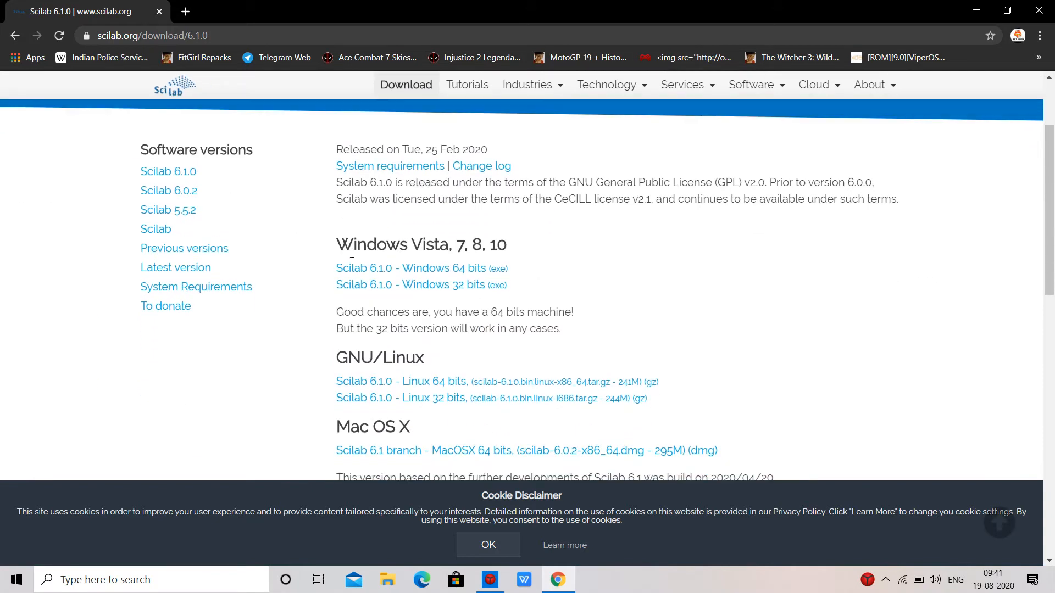
{"action": "left_click", "coordinate": [422, 268]}
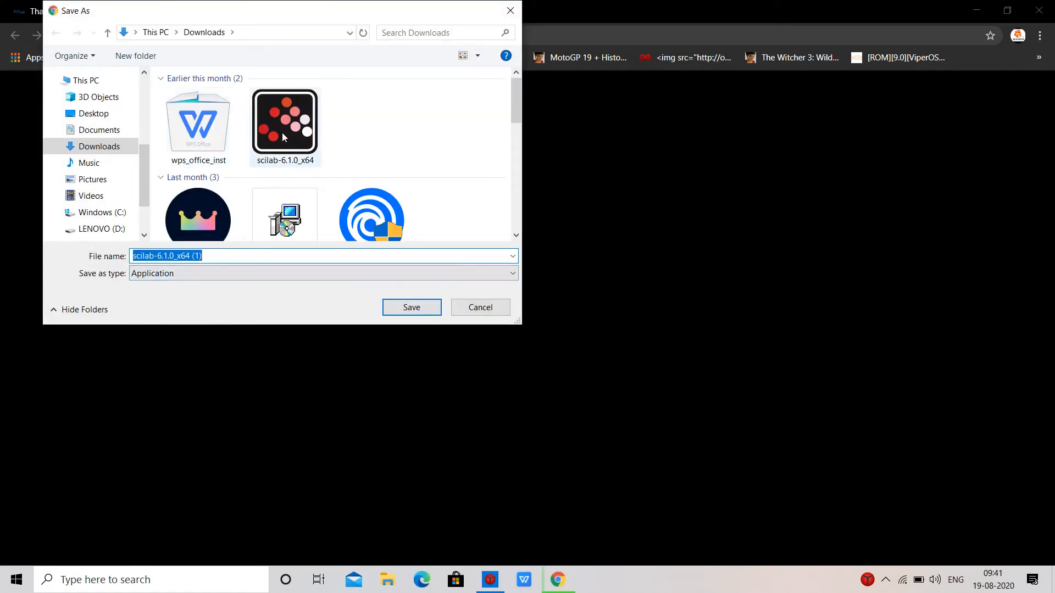
Step: Cancel the installer save, close Lenovo Nerve Center, and launch Scilab 6.1.0 from the desktop
{"action": "left_click", "coordinate": [411, 307]}
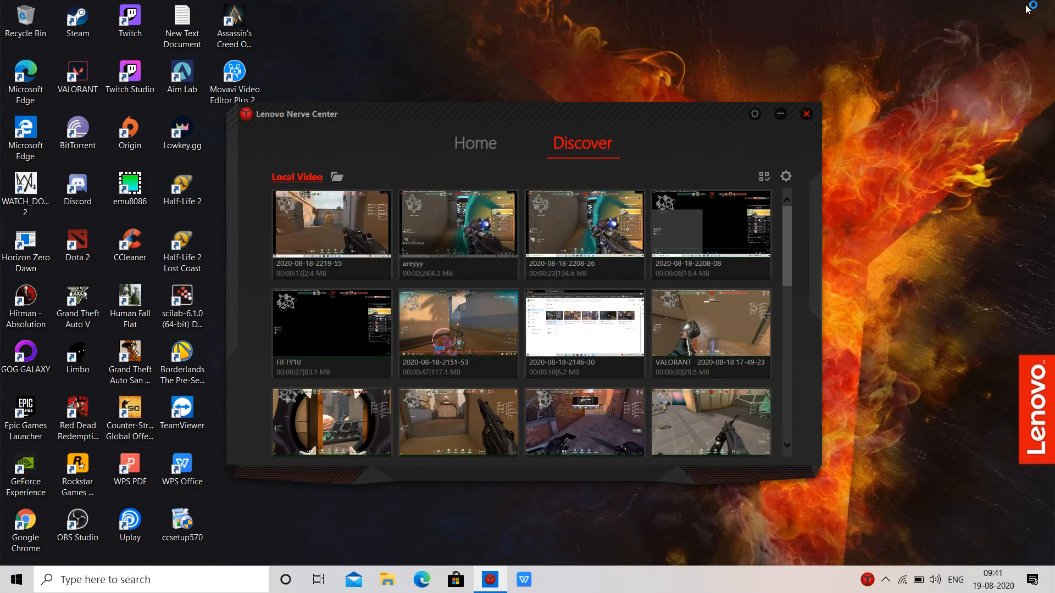
{"action": "left_click", "coordinate": [806, 114]}
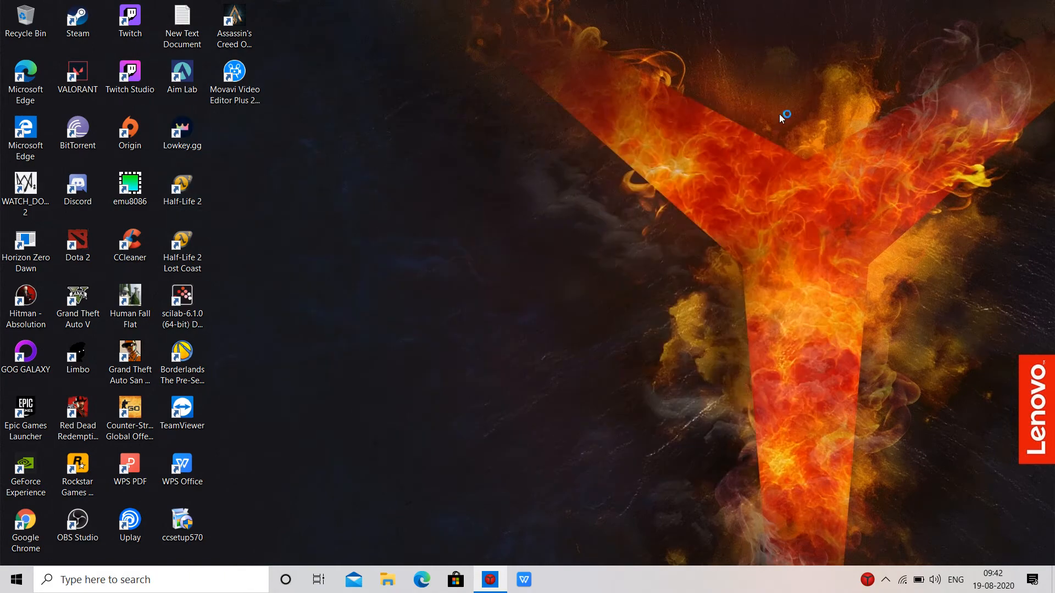
{"action": "double_click", "coordinate": [182, 297]}
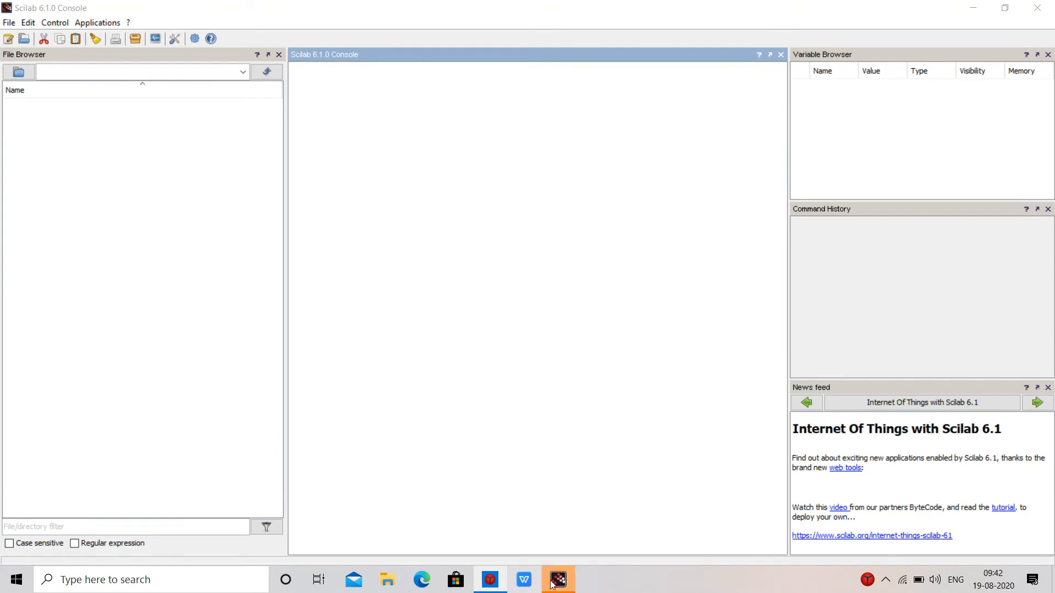
Step: Bring the starting Scilab 6.1.0 console forward from the taskbar
{"action": "left_click", "coordinate": [558, 579]}
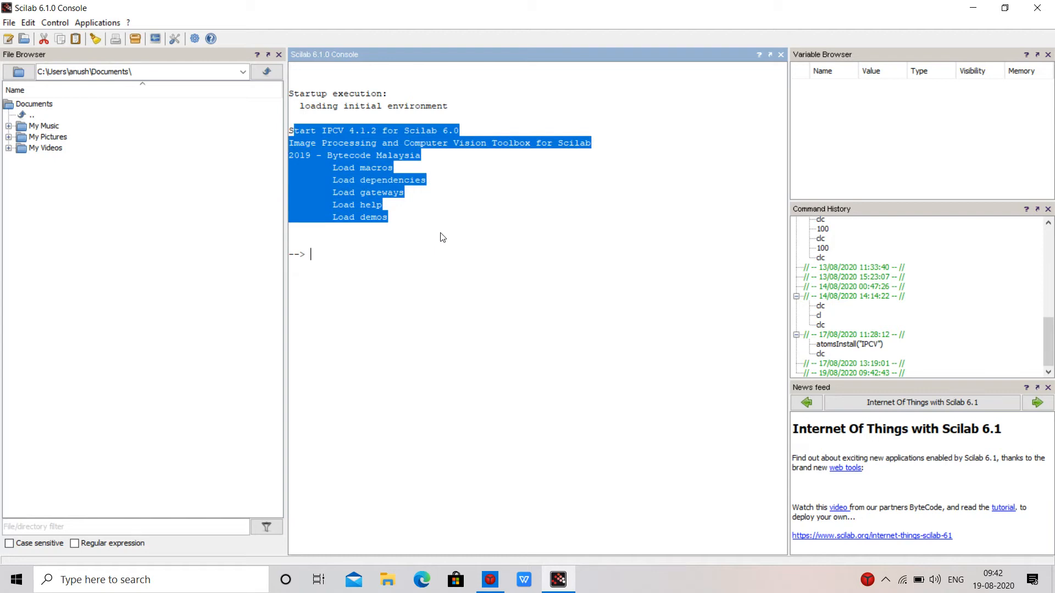
Step: Run atomsInstall("IPCV") at the console prompt, correcting typos along the way
{"action": "left_click", "coordinate": [392, 249]}
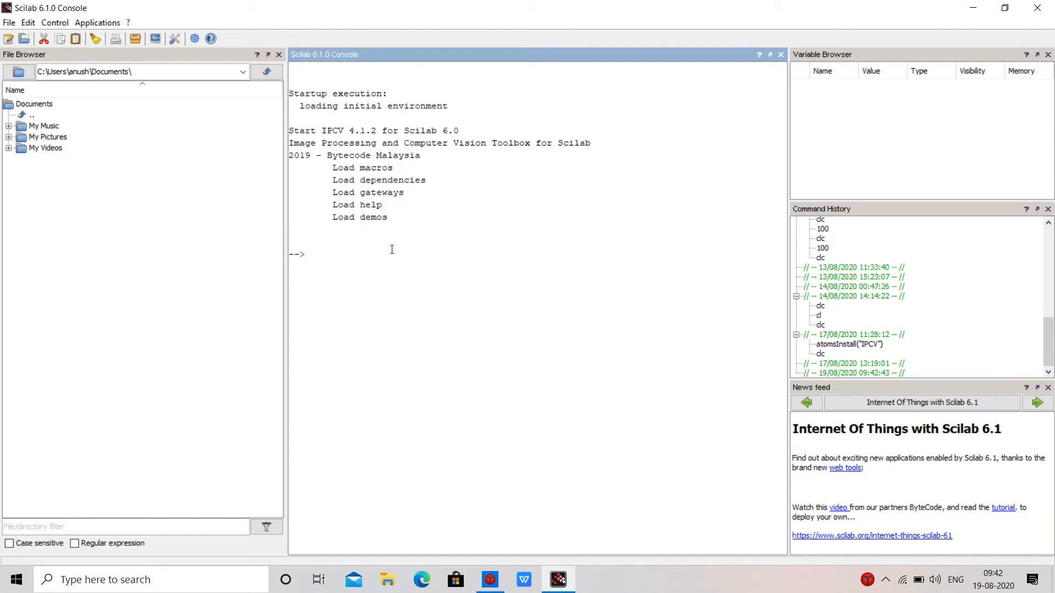
{"action": "type", "text": "ato"}
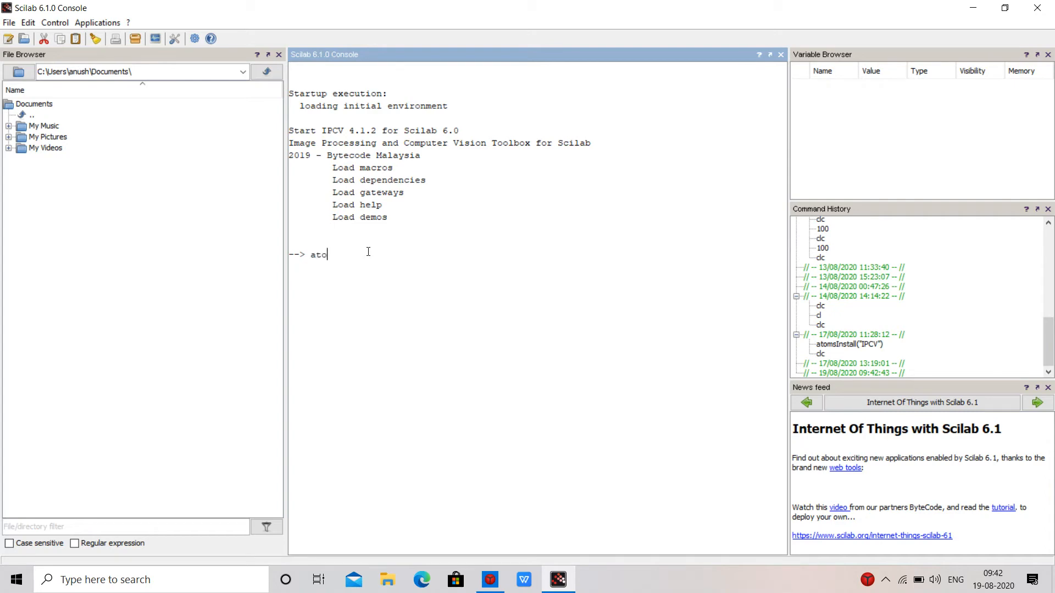
{"action": "type", "text": "msi"}
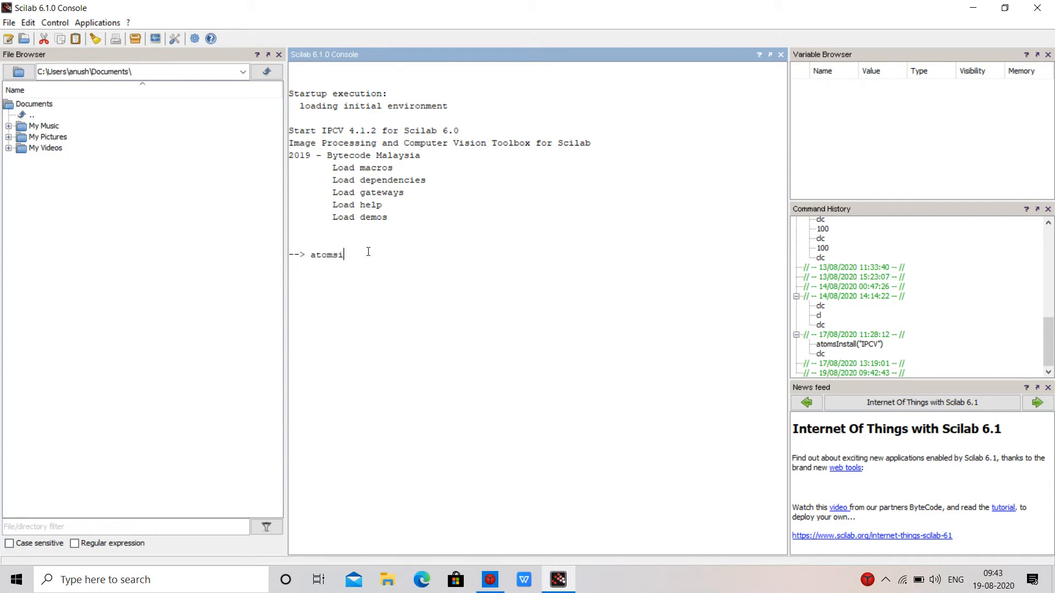
{"action": "key", "text": "Backspace"}
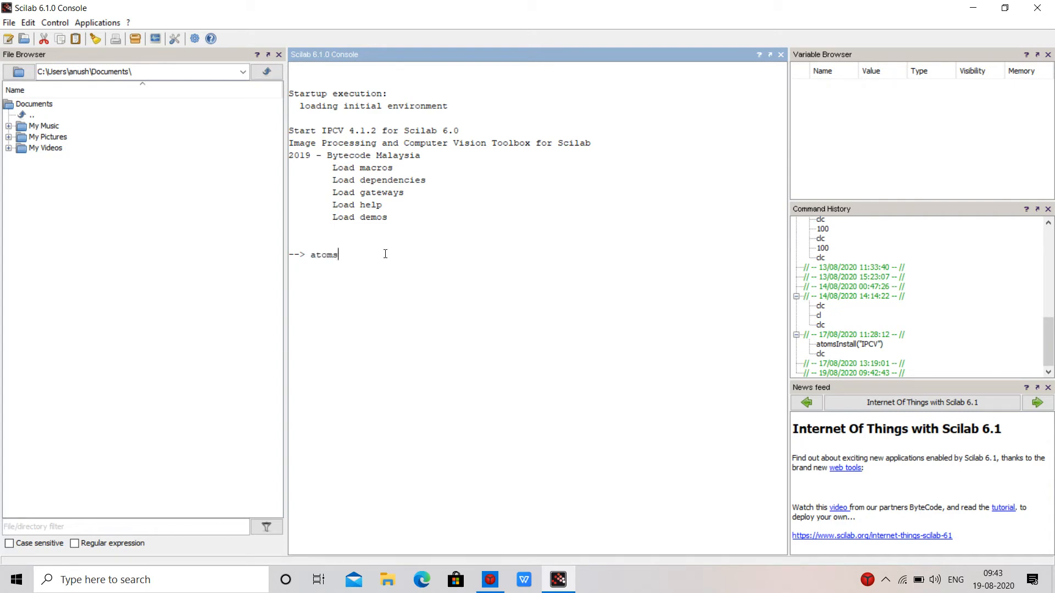
{"action": "type", "text": "Intall"}
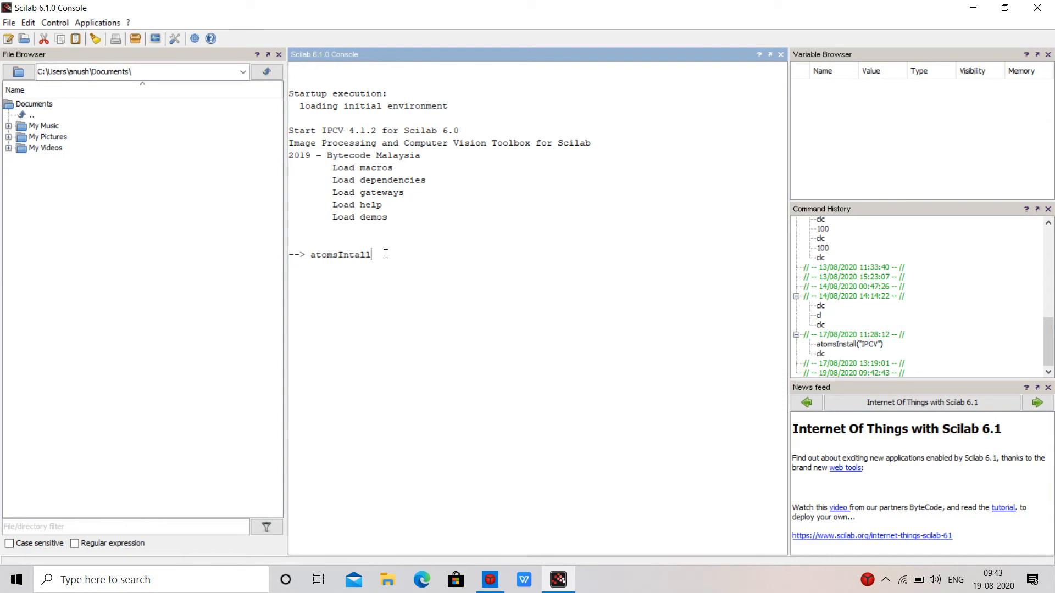
{"action": "key", "text": "Backspace"}
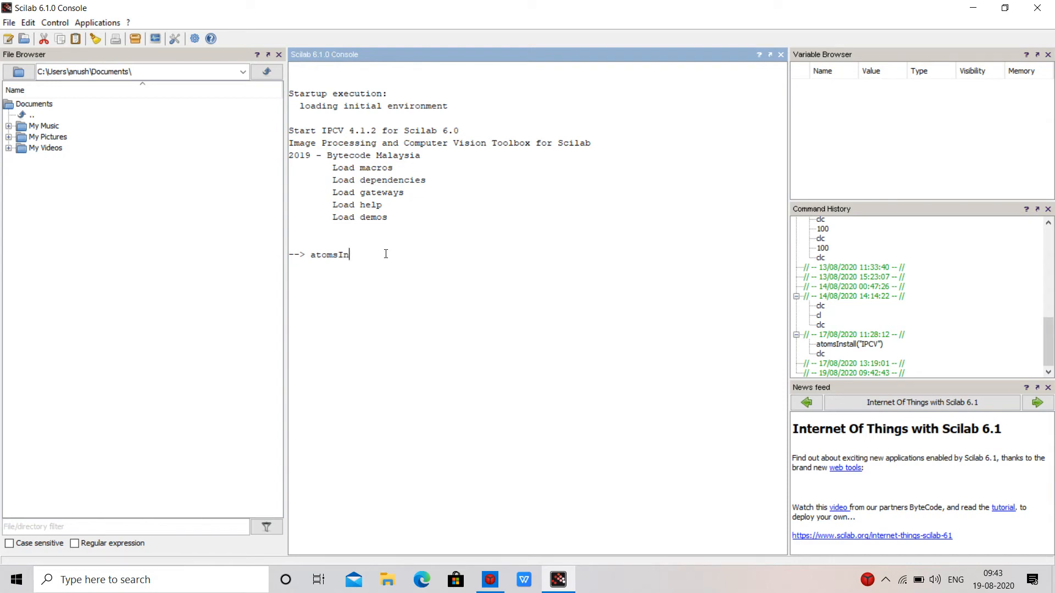
{"action": "type", "text": "stall"}
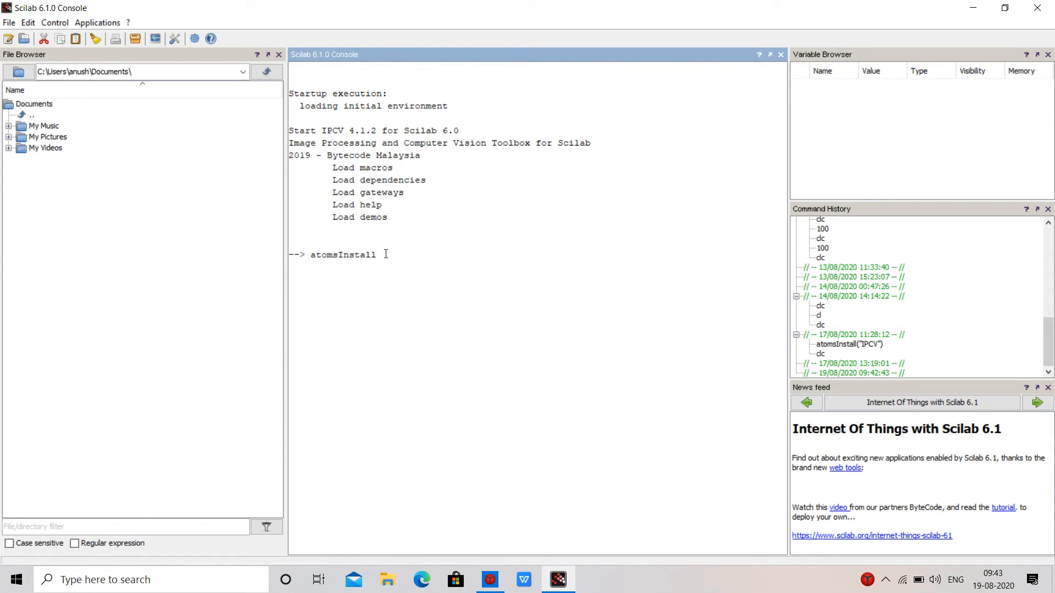
{"action": "type", "text": "(\""}
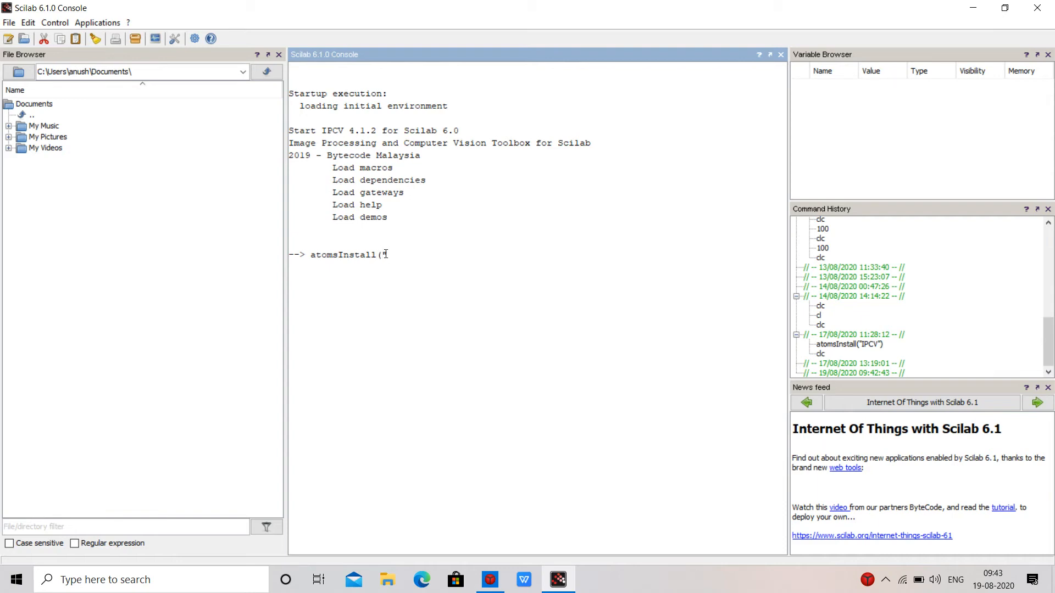
{"action": "type", "text": "IPCV"}
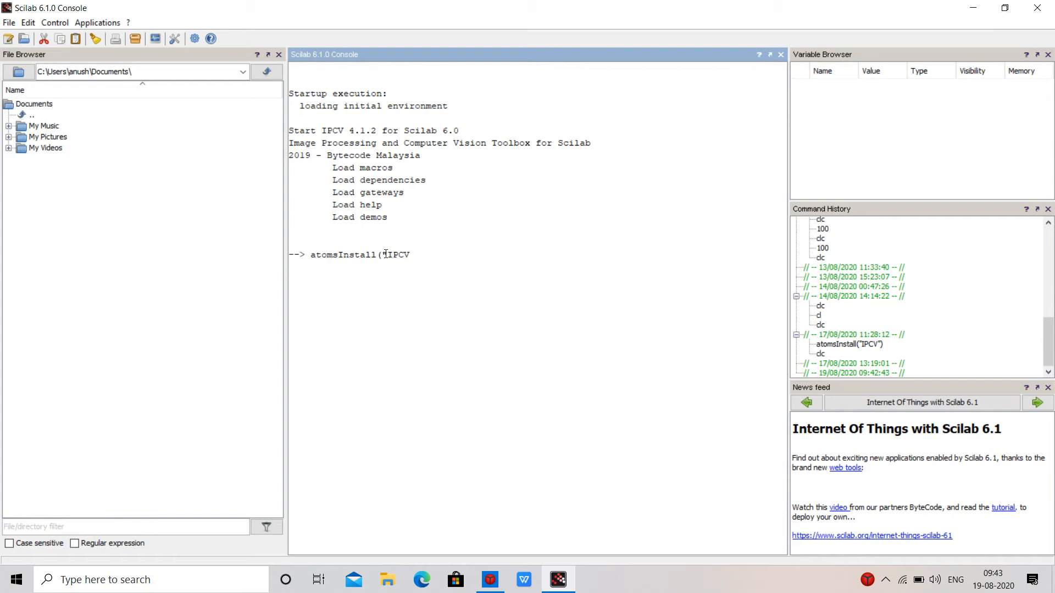
{"action": "type", "text": "\")"}
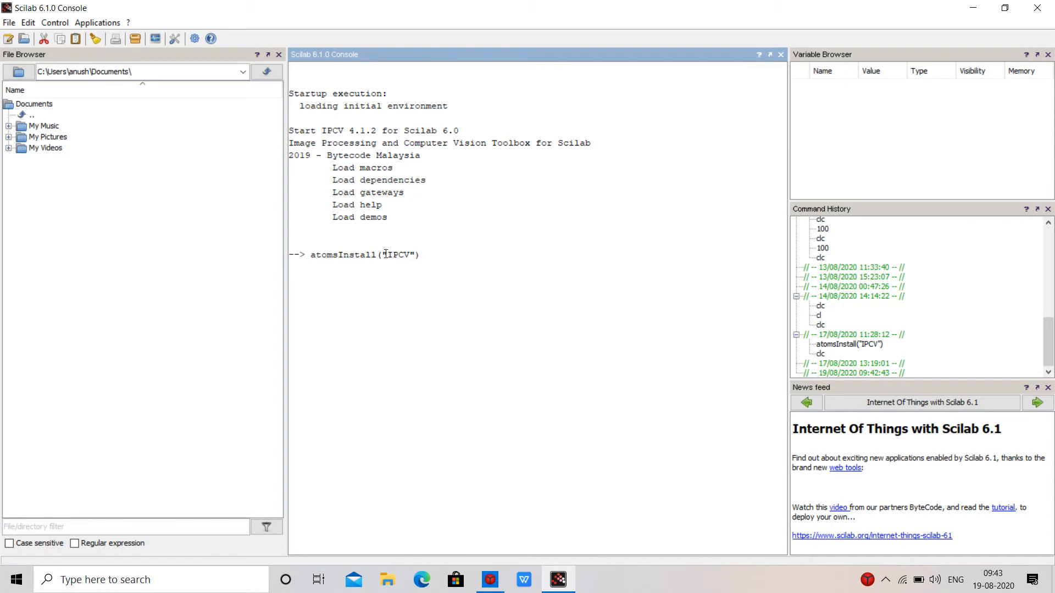
{"action": "key", "text": "Return"}
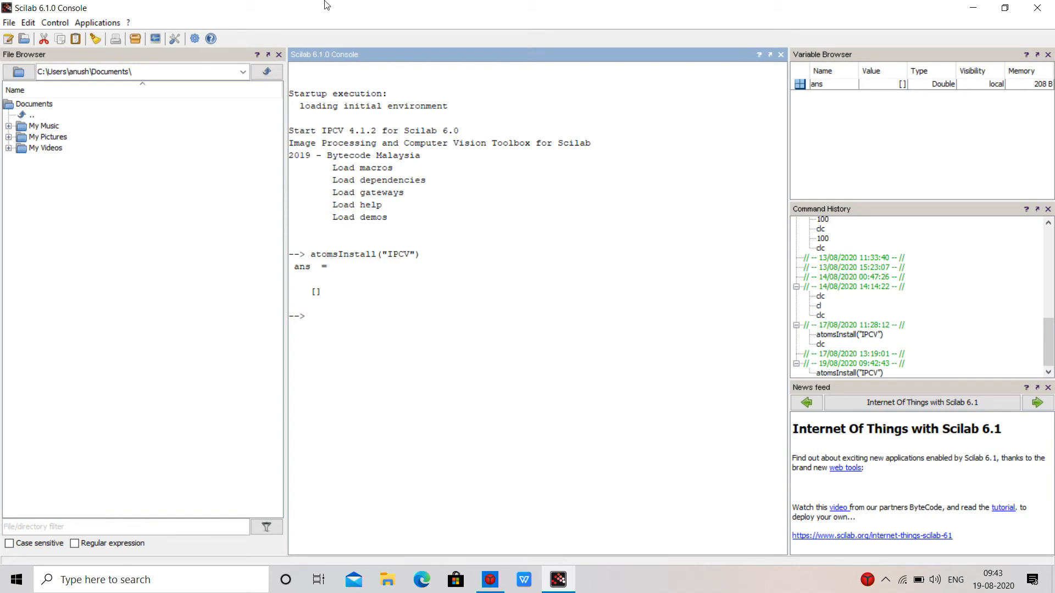
{"action": "mouse_move", "coordinate": [387, 140]}
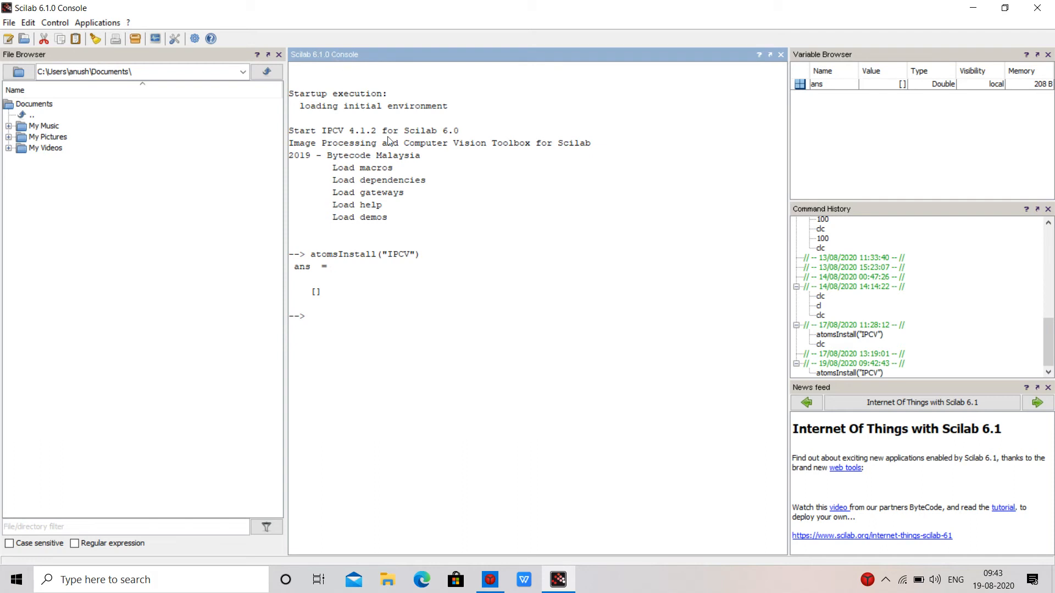
Step: Run clc and confirm Yes in the Clear Console dialog
{"action": "type", "text": "c"}
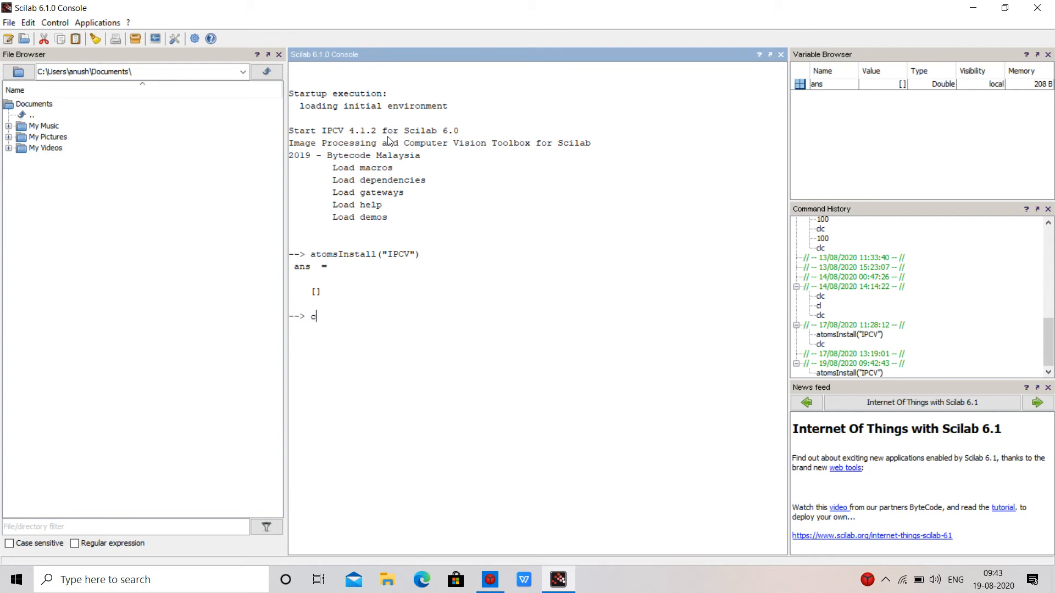
{"action": "key", "text": "Return"}
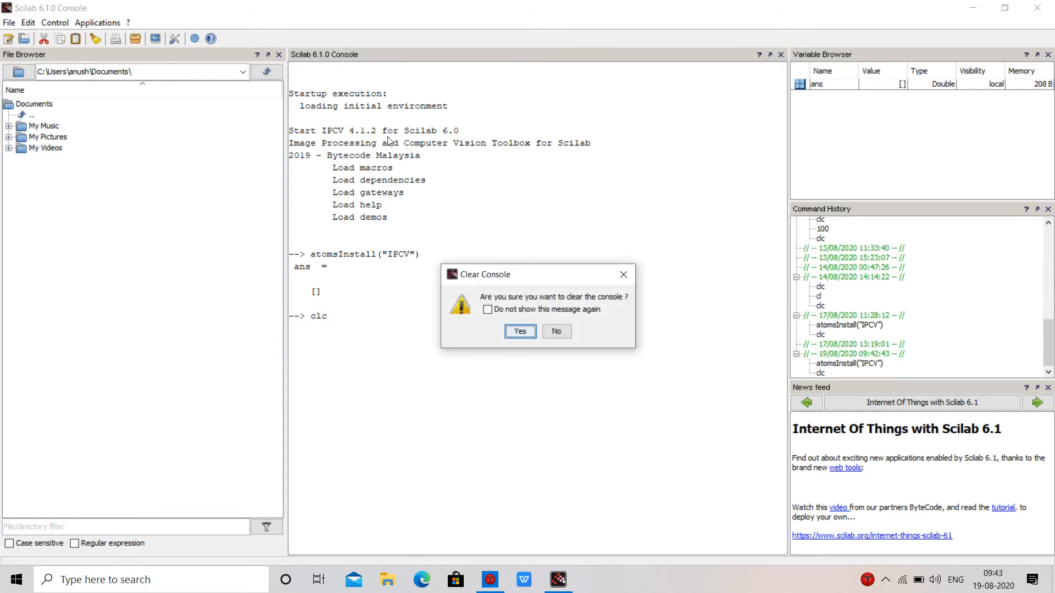
{"action": "left_click", "coordinate": [519, 331]}
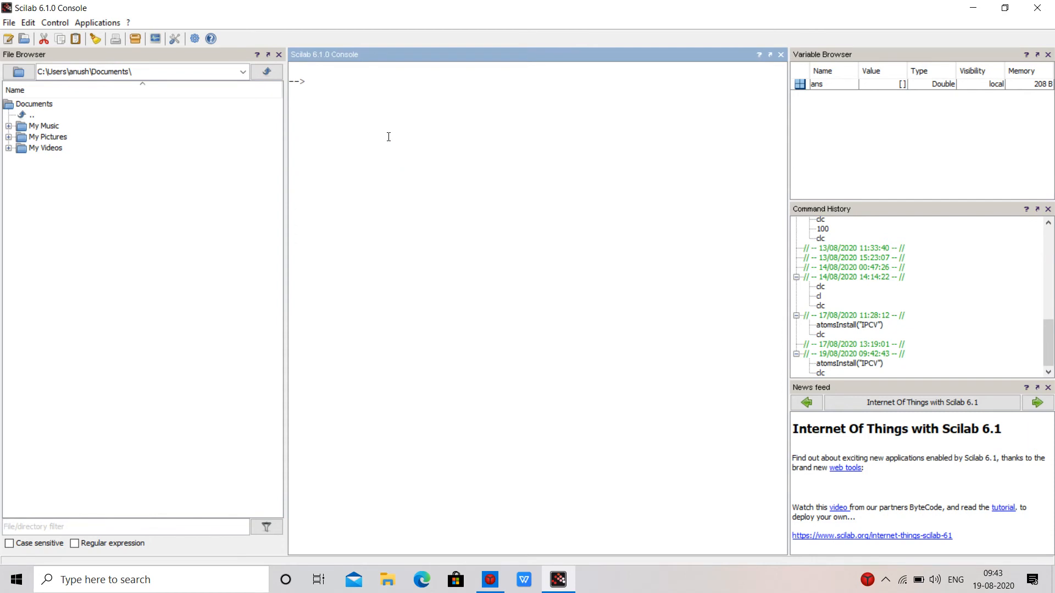
Step: Run clf, close the empty Graphic window number 0, and clear the console again
{"action": "type", "text": "clf"}
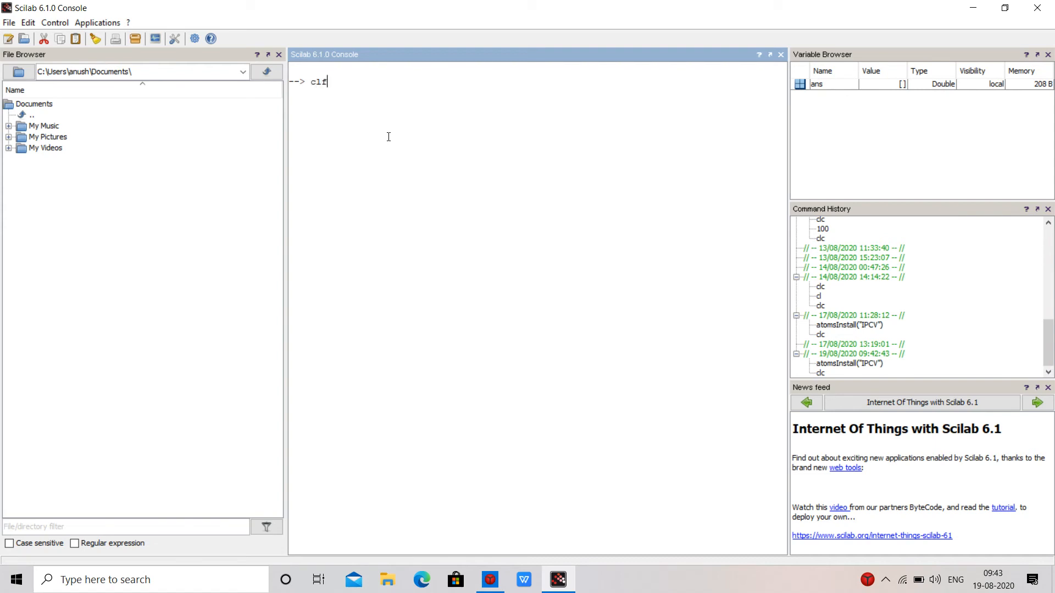
{"action": "key", "text": "Return"}
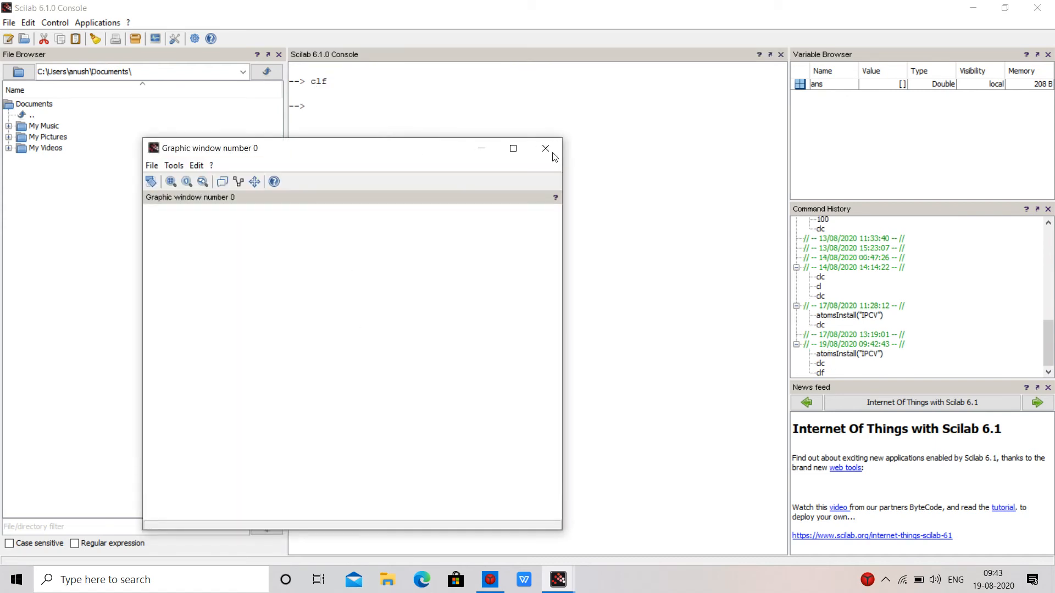
{"action": "left_click", "coordinate": [545, 148]}
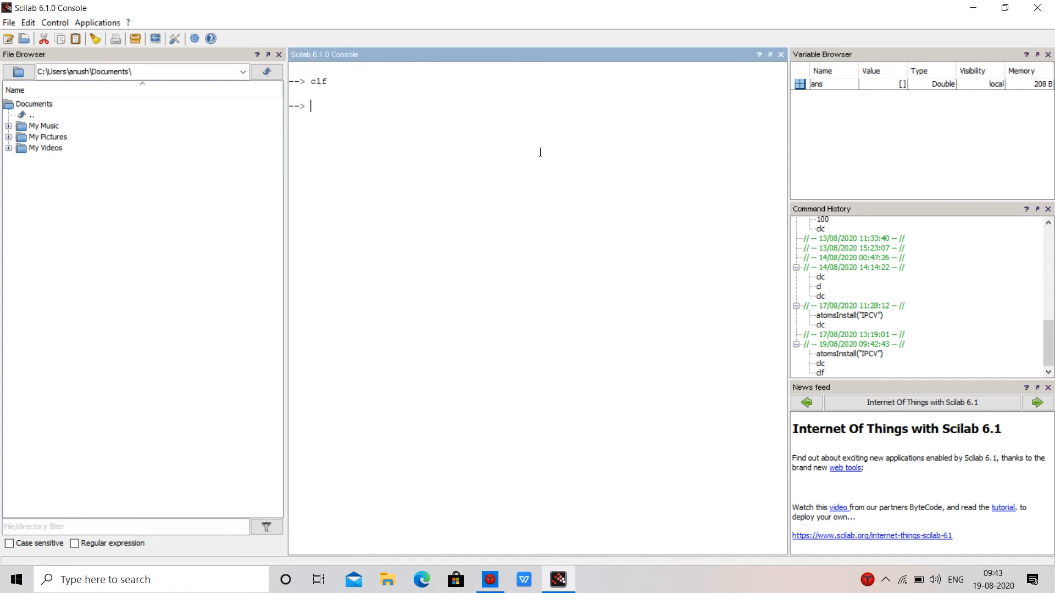
{"action": "key", "text": "Return"}
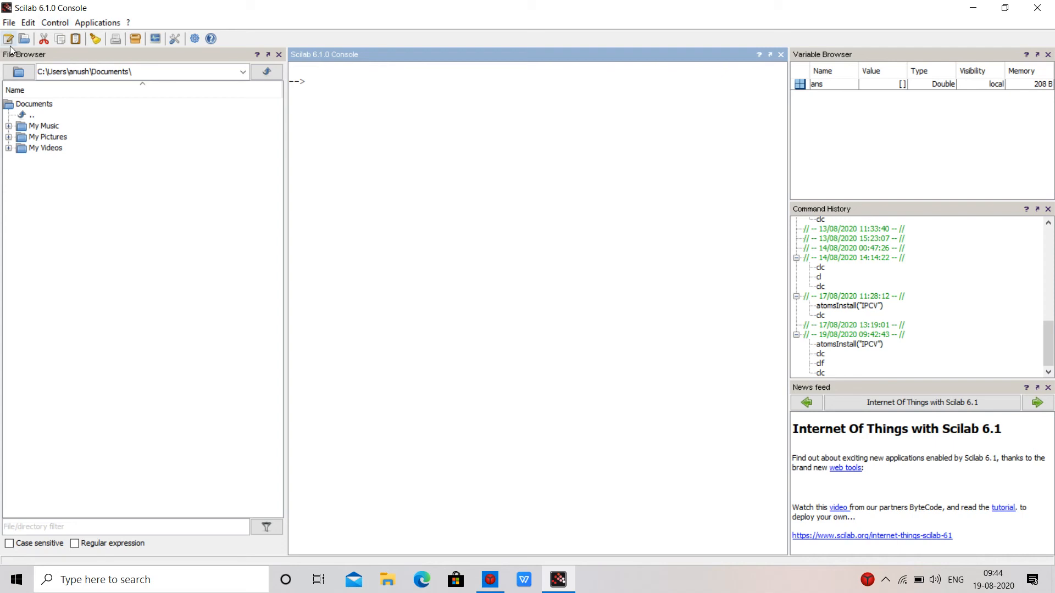
{"action": "mouse_move", "coordinate": [9, 39]}
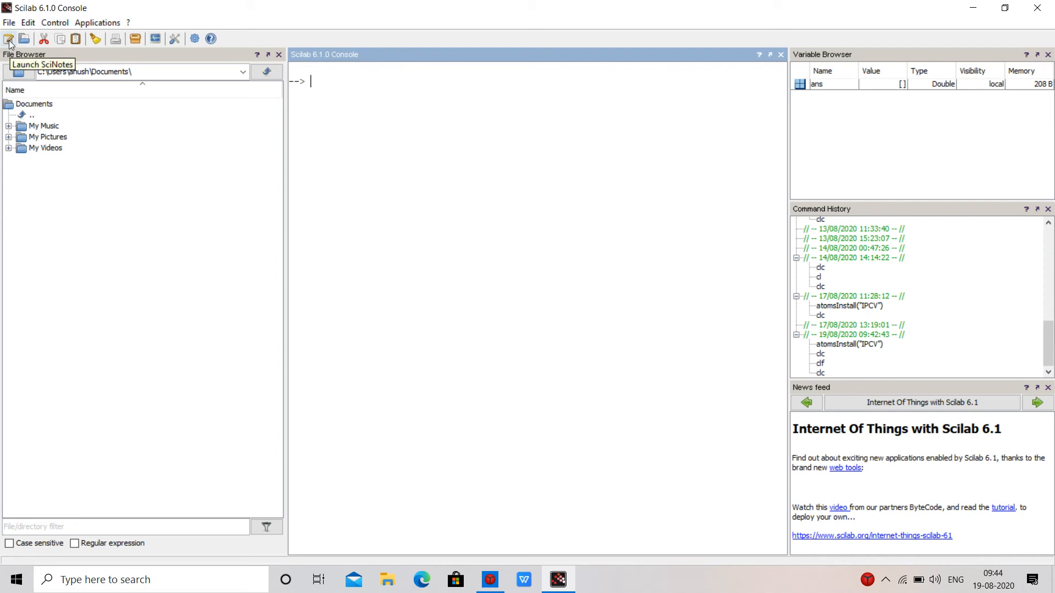
Step: Launch SciNotes and place the cursor in the blank Untitled 1 script
{"action": "left_click", "coordinate": [10, 38]}
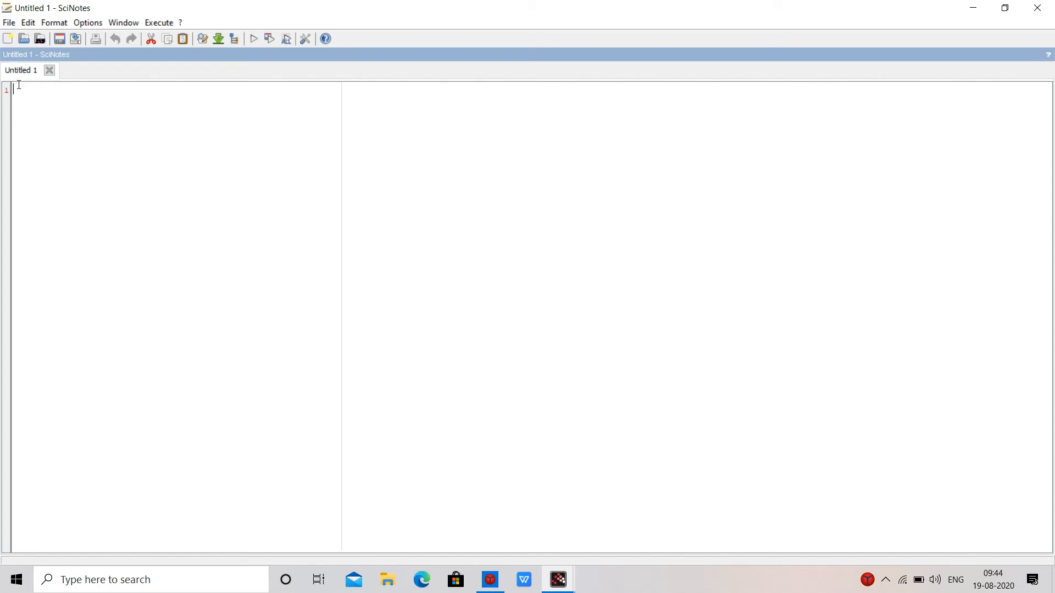
{"action": "mouse_move", "coordinate": [240, 51]}
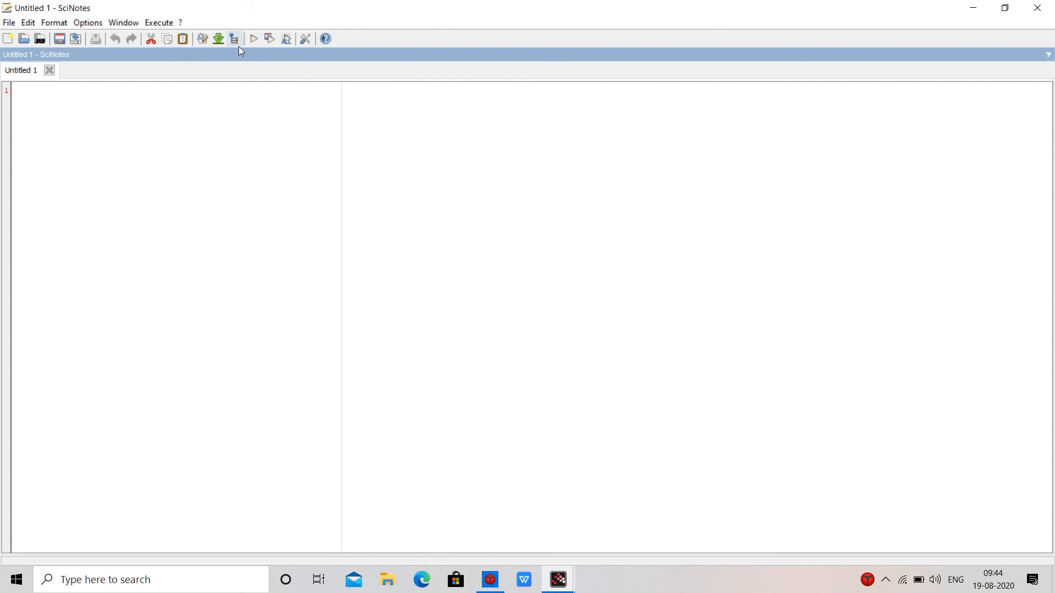
{"action": "mouse_move", "coordinate": [254, 38]}
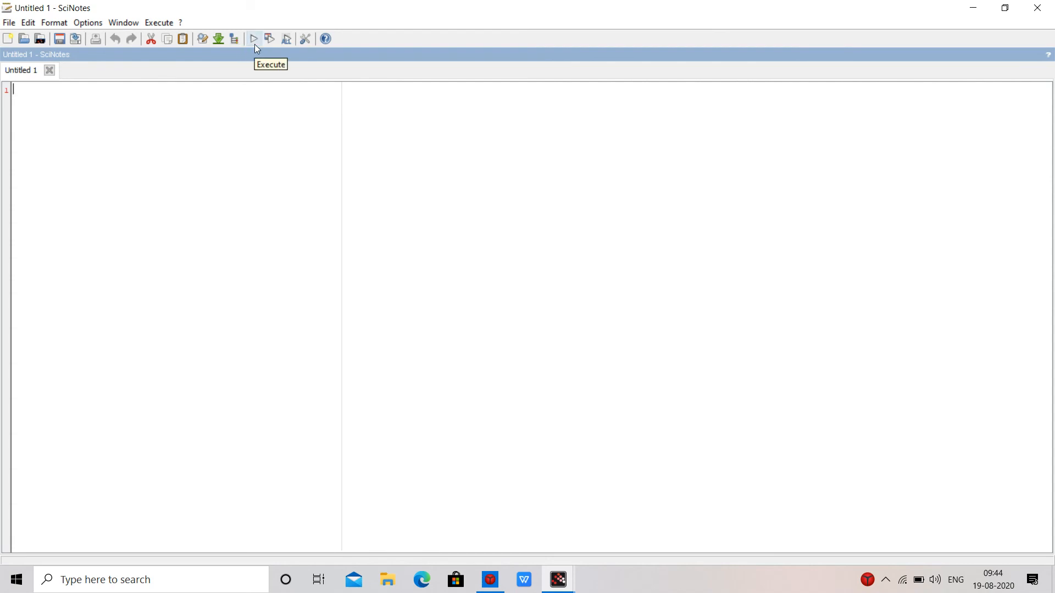
{"action": "mouse_move", "coordinate": [104, 128]}
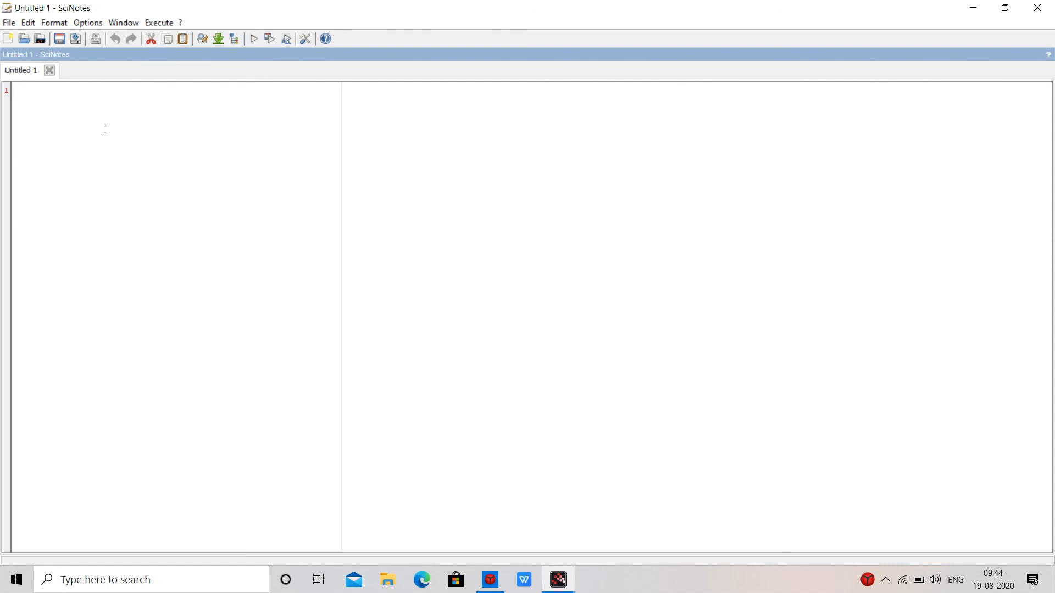
{"action": "left_click", "coordinate": [13, 90]}
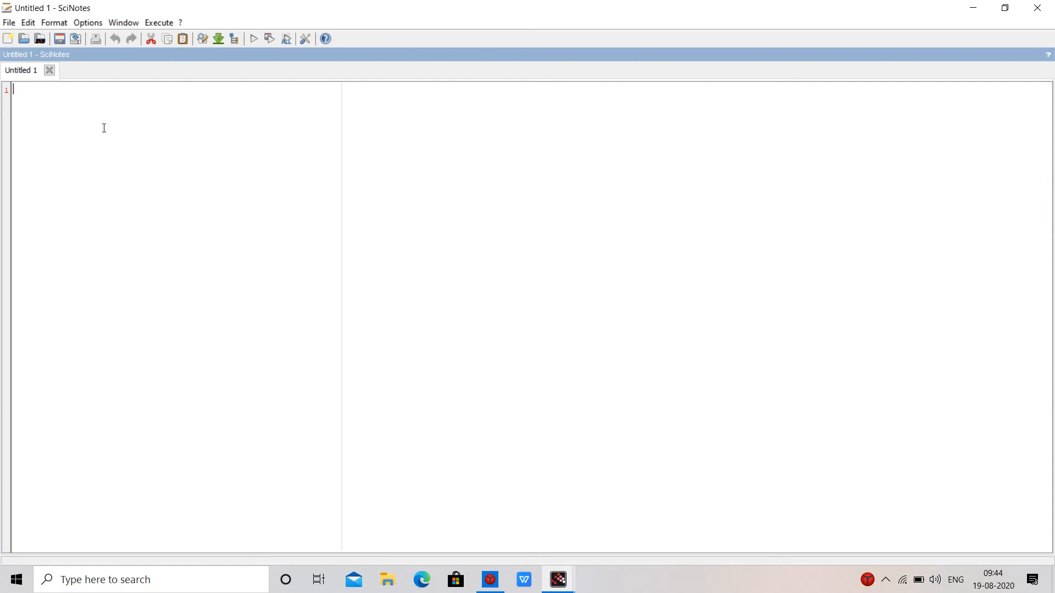